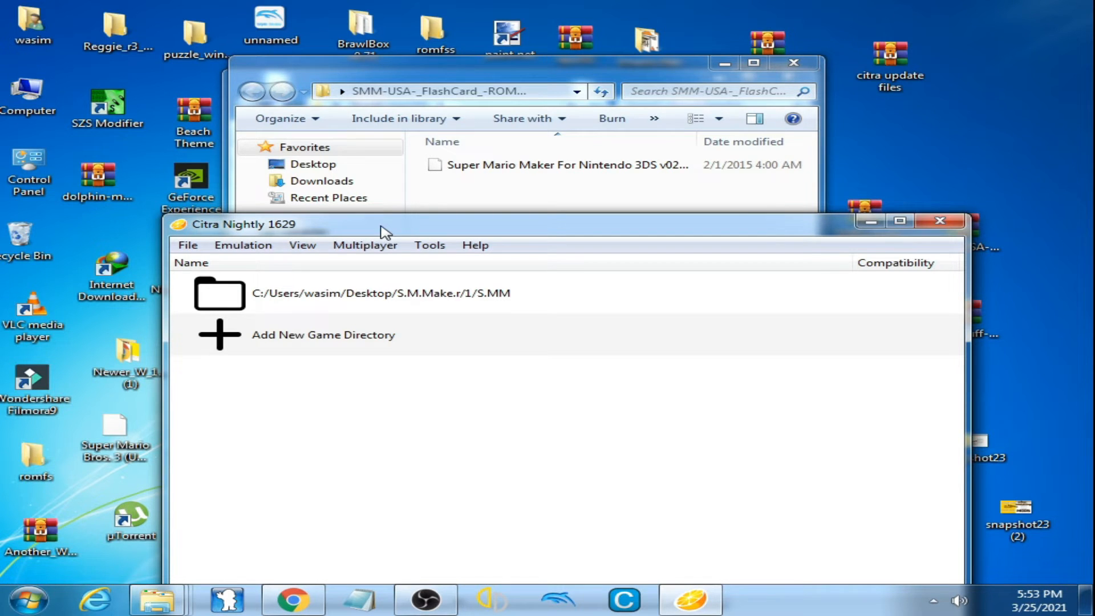
Browse the Load File dialog to the SMM-USA-_FlashCard_-ROM-Ziperto folder on the Desktop
{"action": "double_click", "coordinate": [381, 293]}
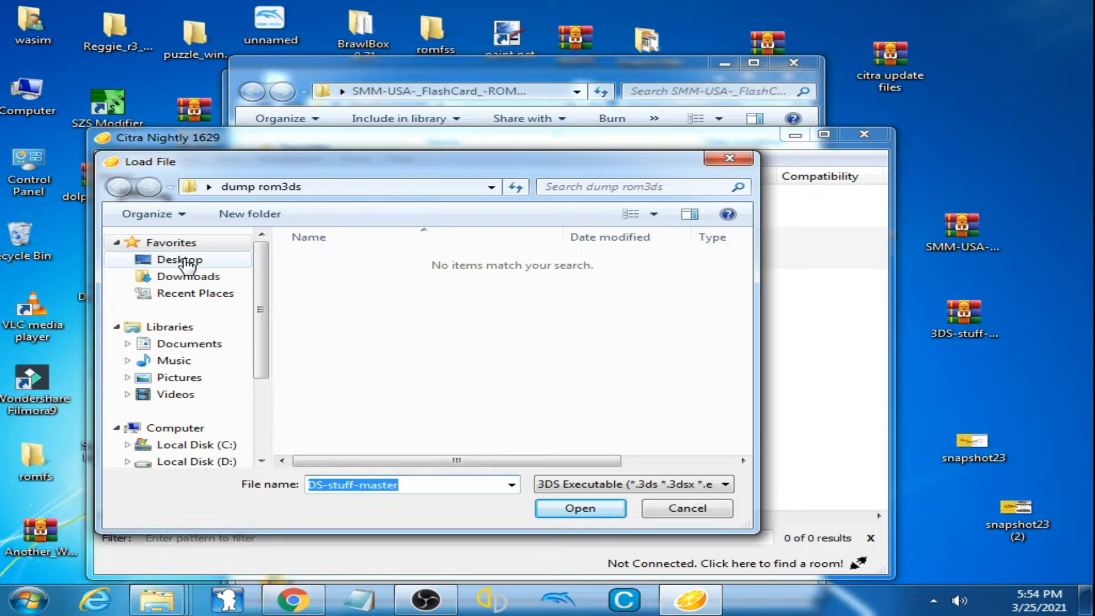
{"action": "left_click", "coordinate": [179, 259]}
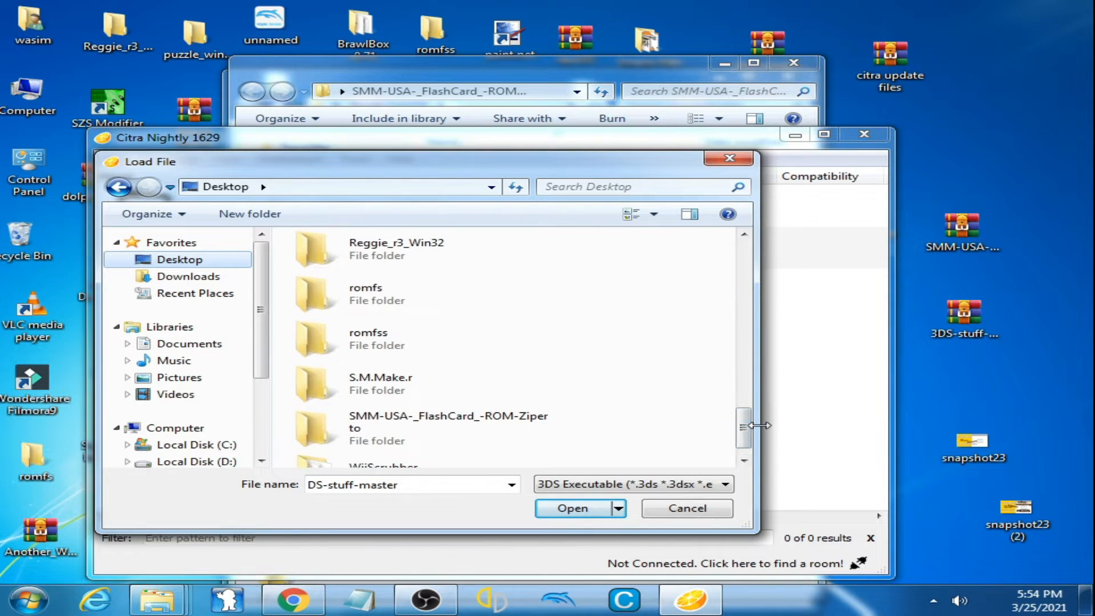
{"action": "double_click", "coordinate": [448, 427]}
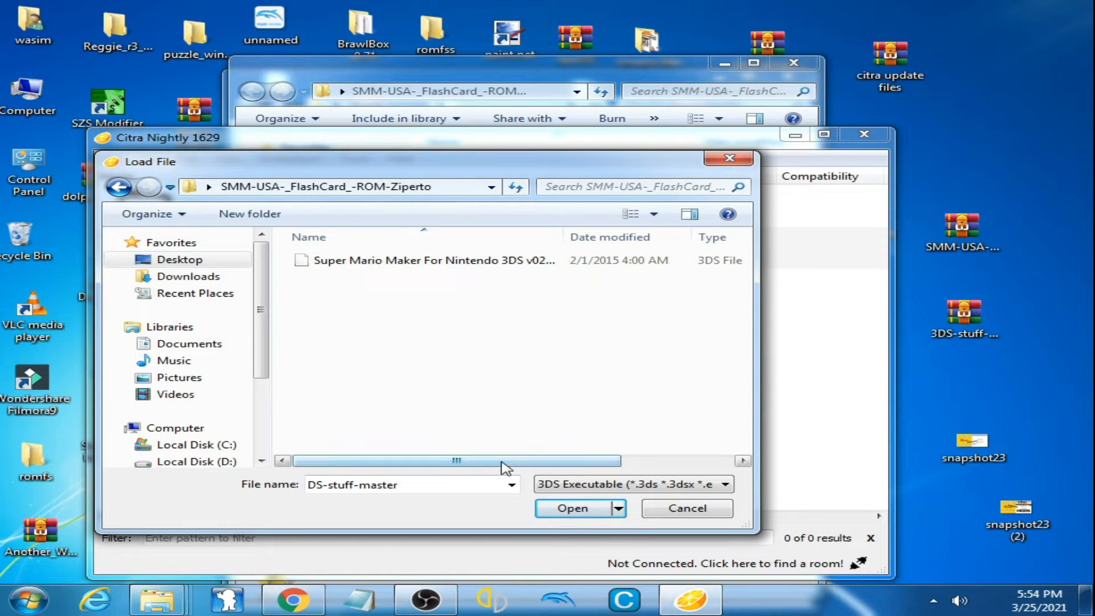
Load the Super Mario Maker For Nintendo 3DS file, which triggers a ROM Encrypted error
{"action": "left_click", "coordinate": [433, 260]}
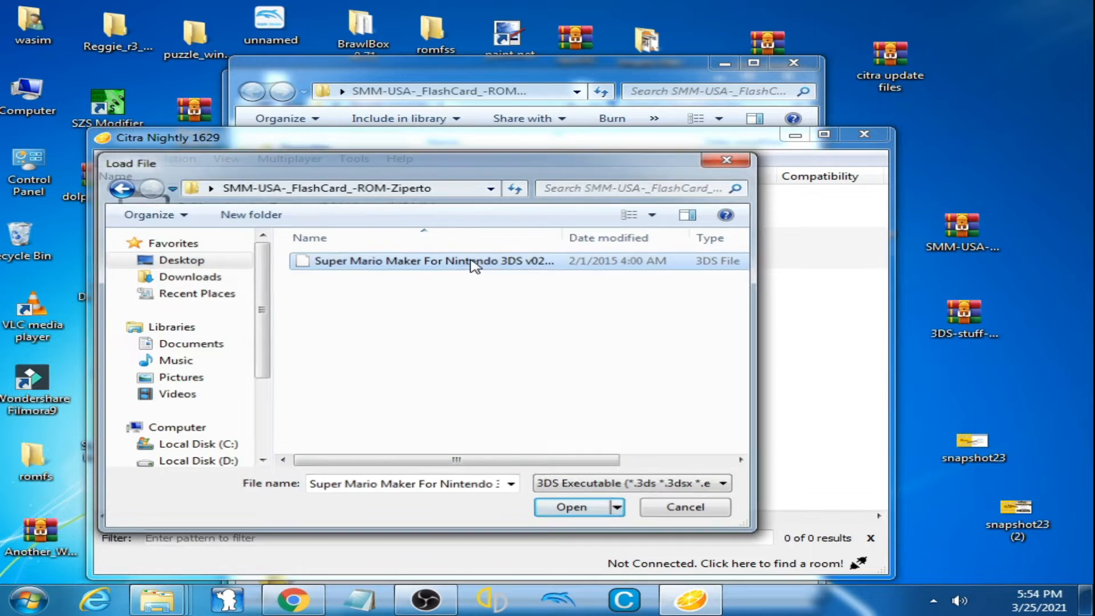
{"action": "left_click", "coordinate": [570, 506]}
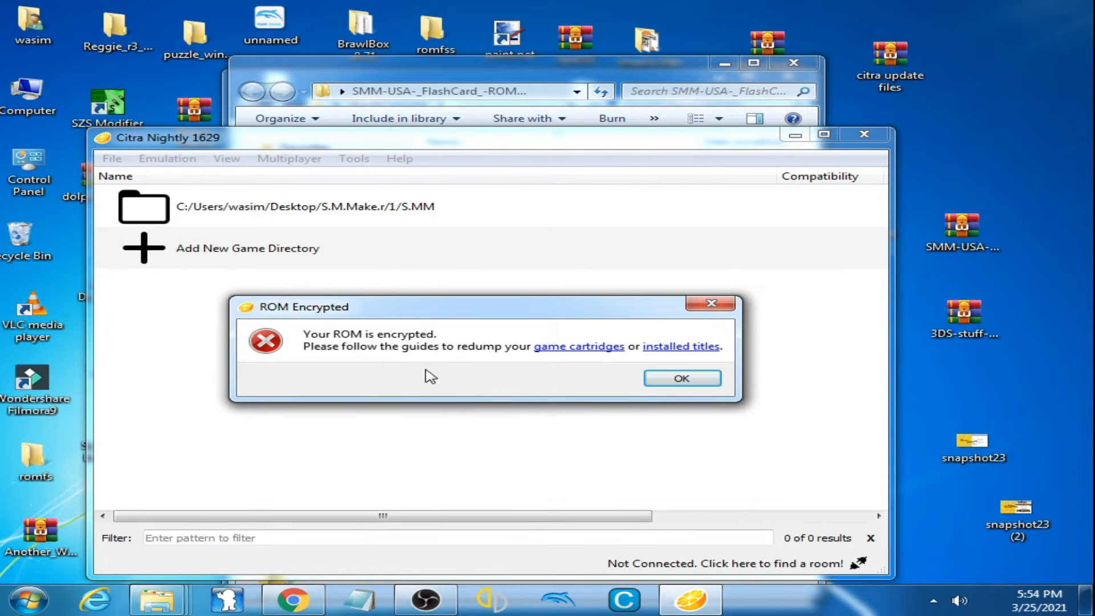
{"action": "mouse_move", "coordinate": [433, 327]}
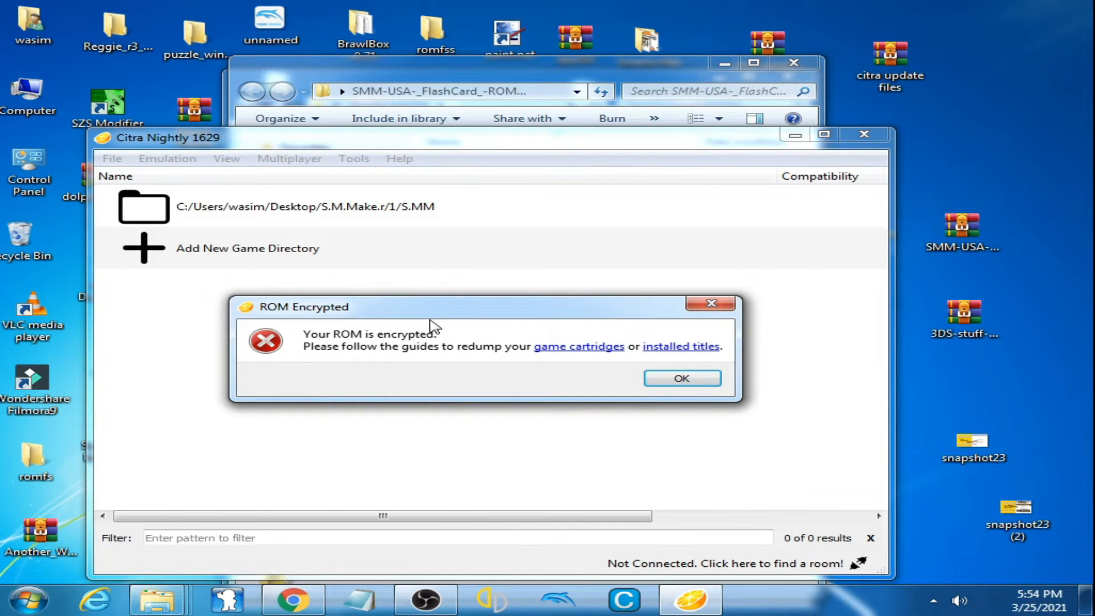
{"action": "mouse_move", "coordinate": [478, 293]}
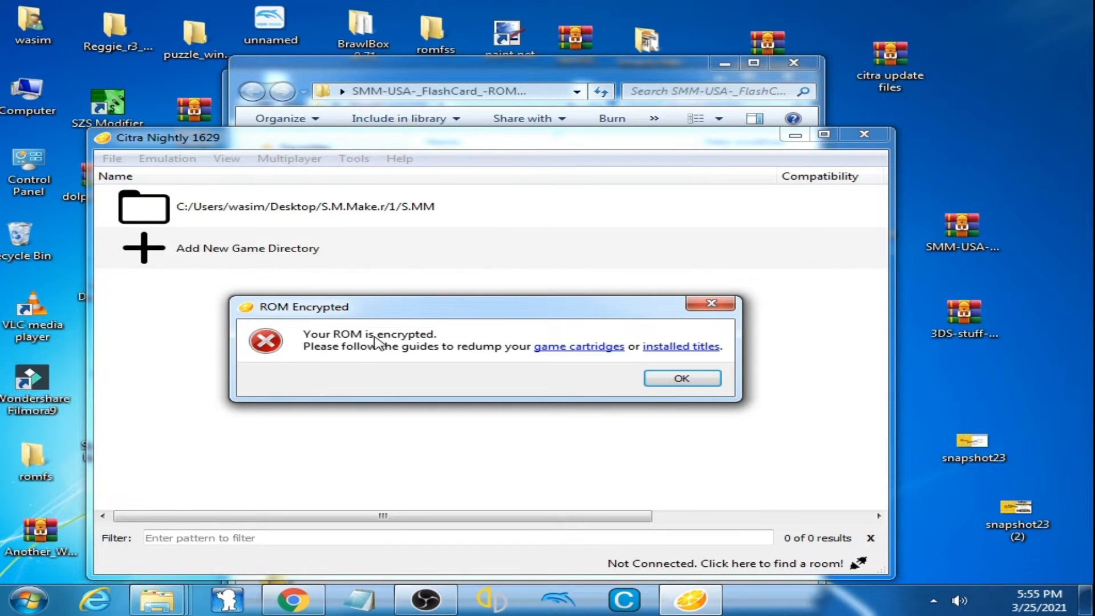
{"action": "mouse_move", "coordinate": [433, 347]}
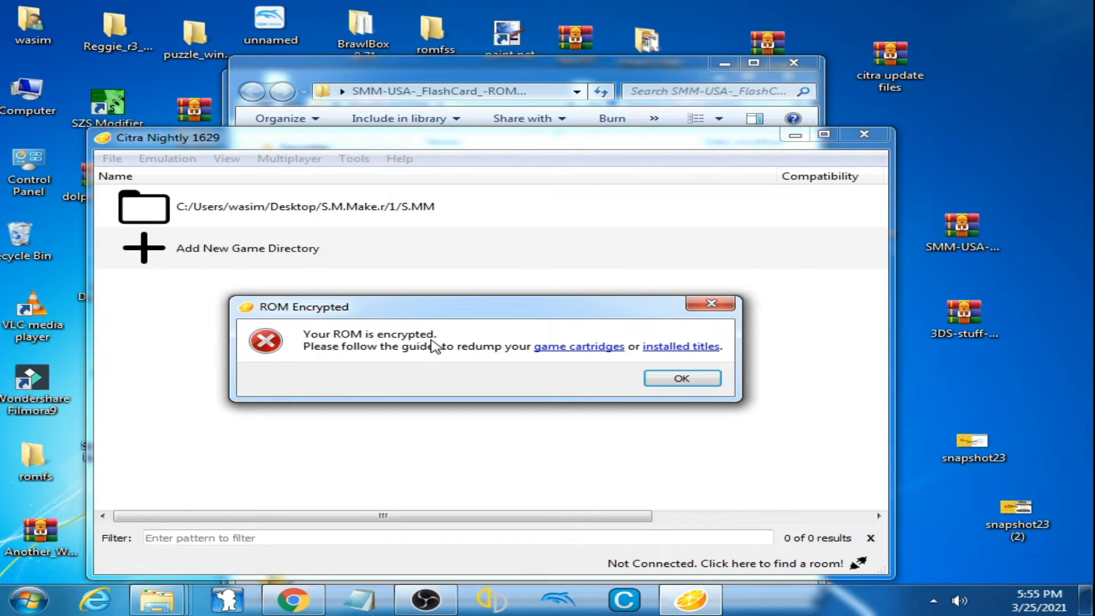
{"action": "mouse_move", "coordinate": [445, 357]}
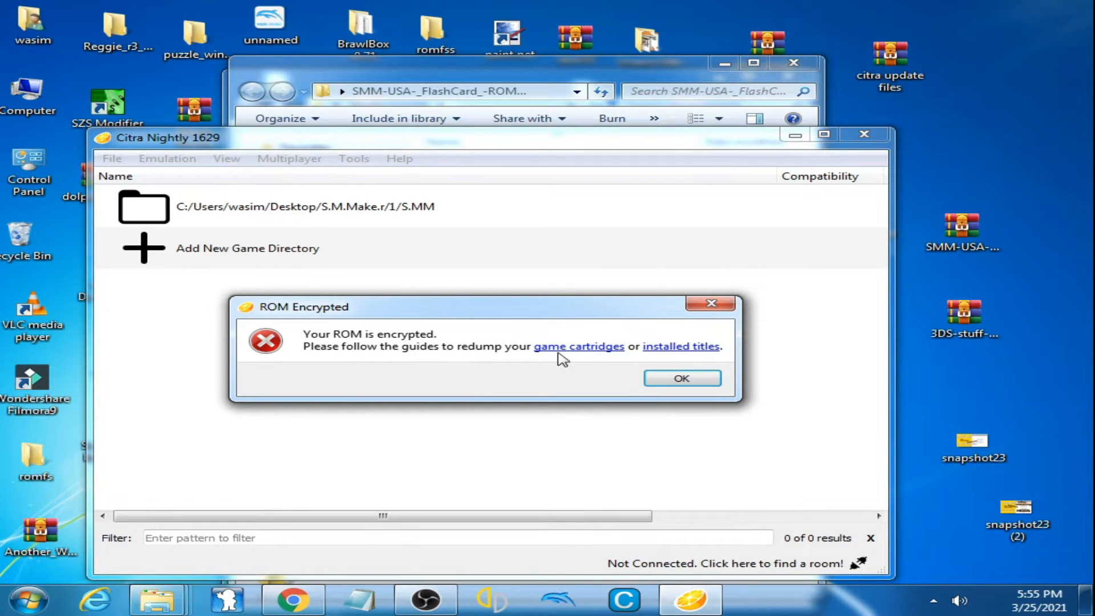
{"action": "mouse_move", "coordinate": [641, 388]}
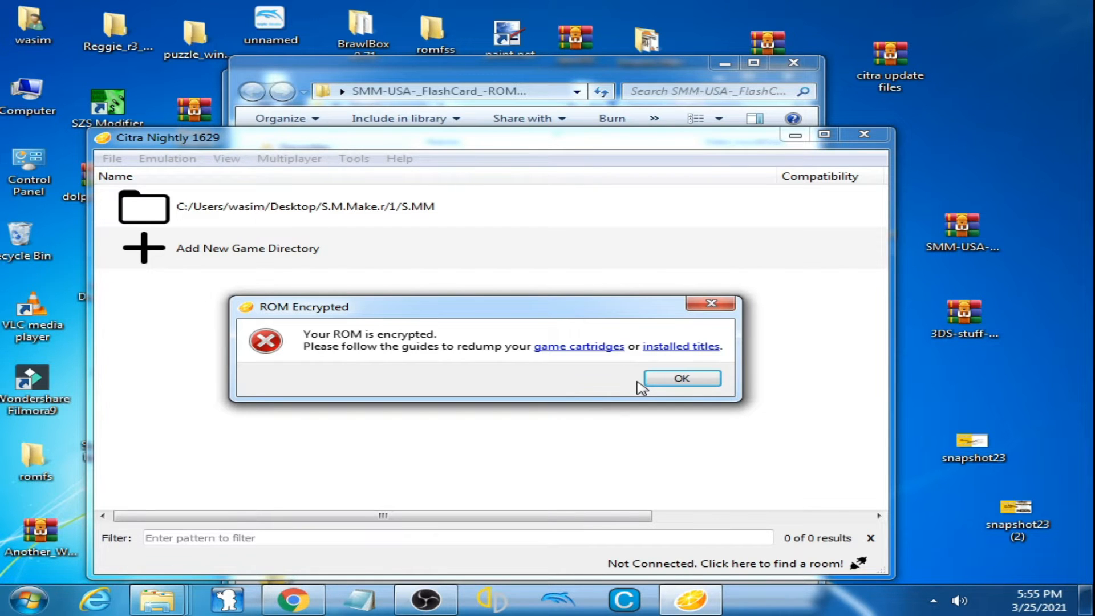
{"action": "mouse_move", "coordinate": [529, 339]}
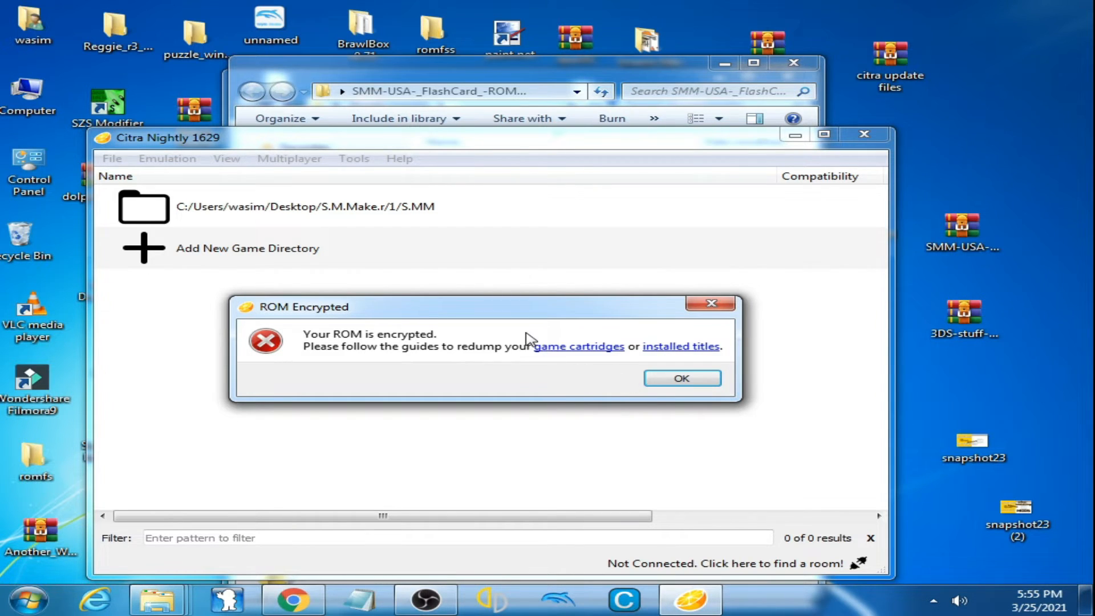
{"action": "mouse_move", "coordinate": [525, 323]}
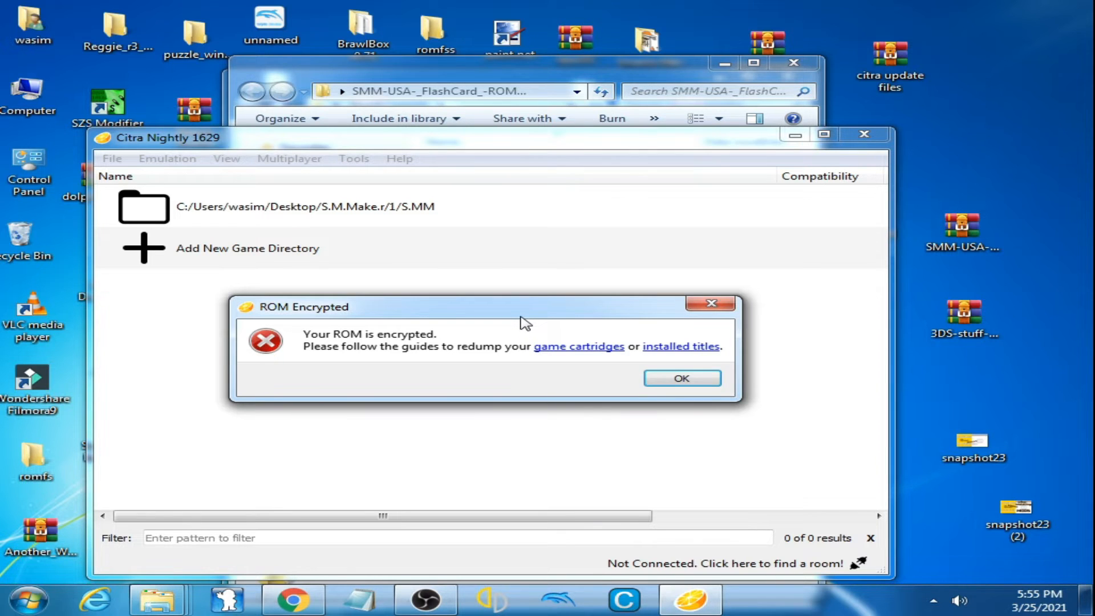
{"action": "mouse_move", "coordinate": [562, 330]}
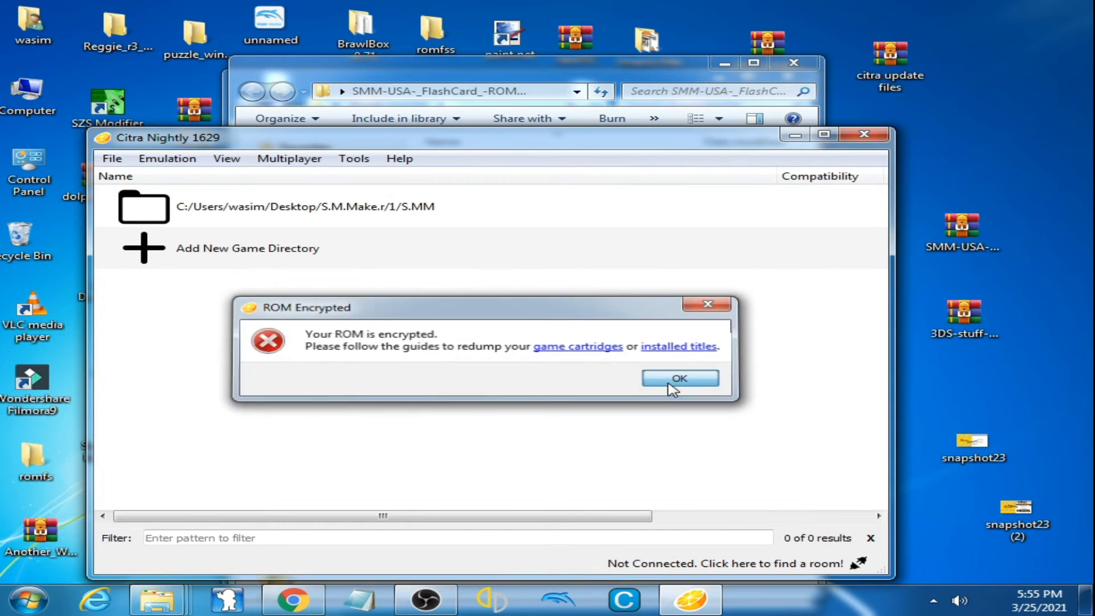
Dismiss the error, extract the Batch CIA 3DS Decryptor archive to its own folder and enter it
{"action": "left_click", "coordinate": [678, 377]}
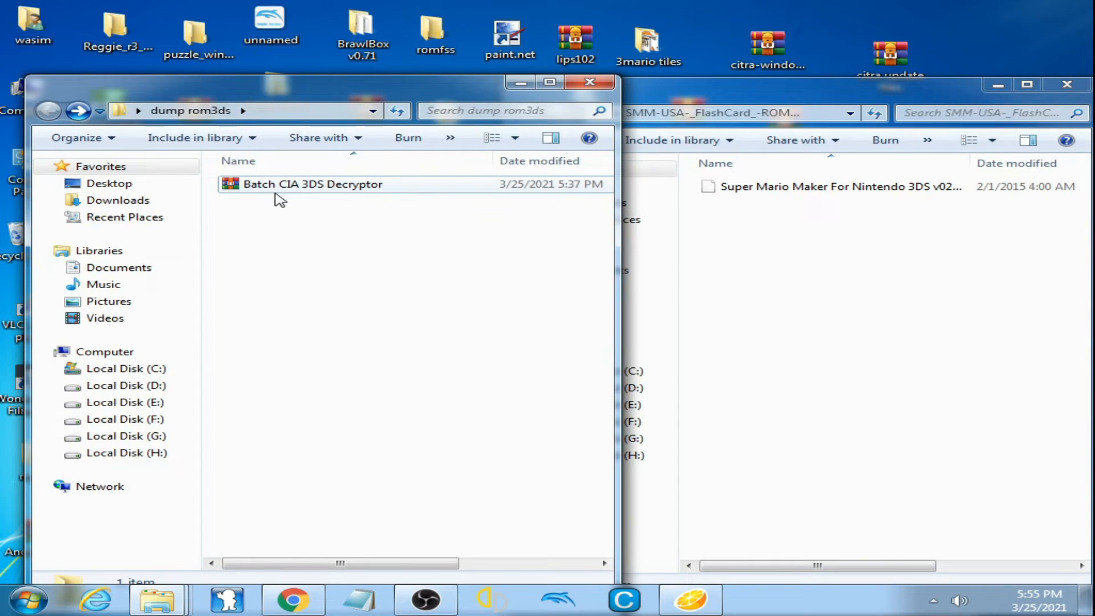
{"action": "mouse_move", "coordinate": [325, 191]}
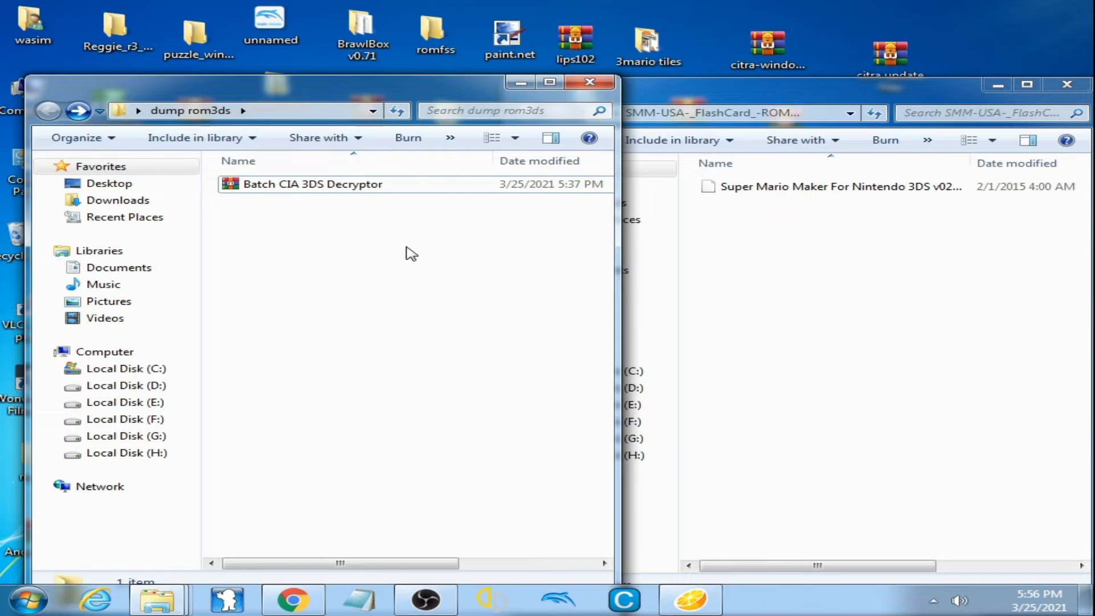
{"action": "left_click", "coordinate": [312, 184]}
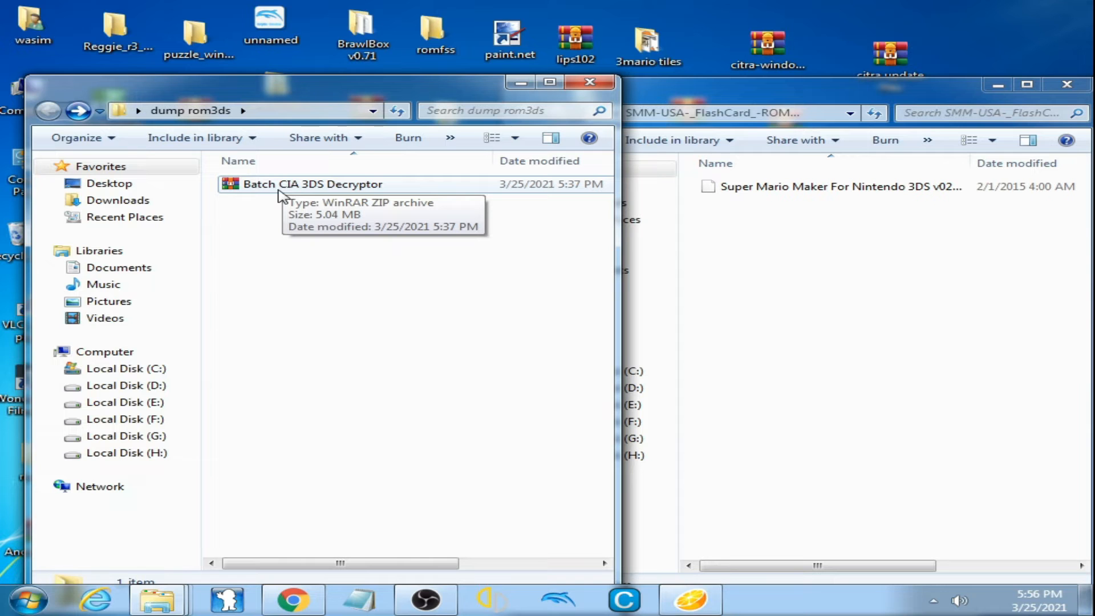
{"action": "right_click", "coordinate": [312, 184]}
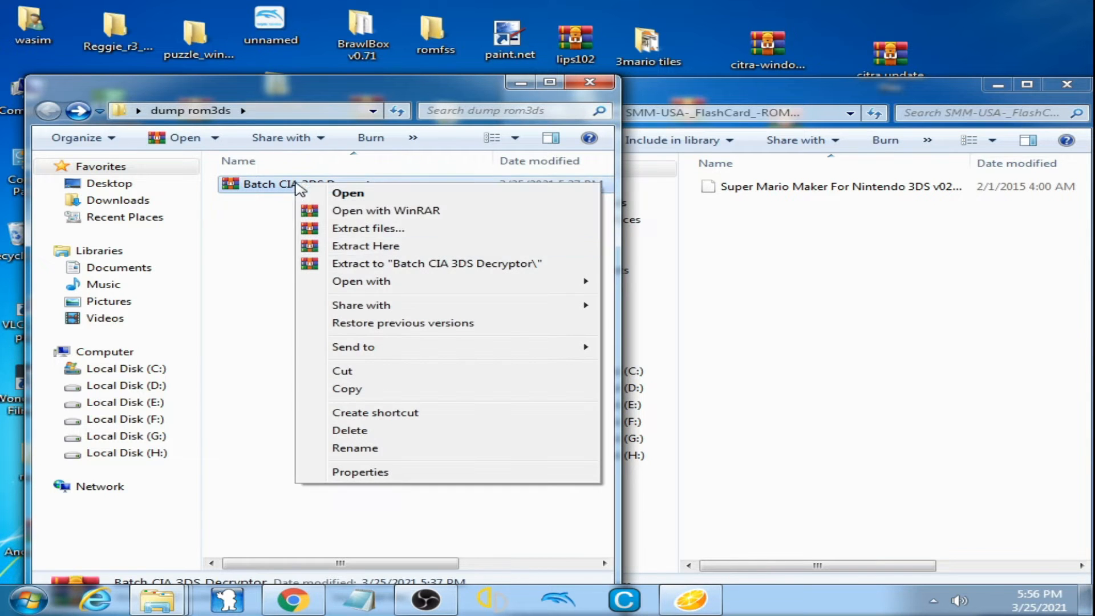
{"action": "left_click", "coordinate": [365, 246]}
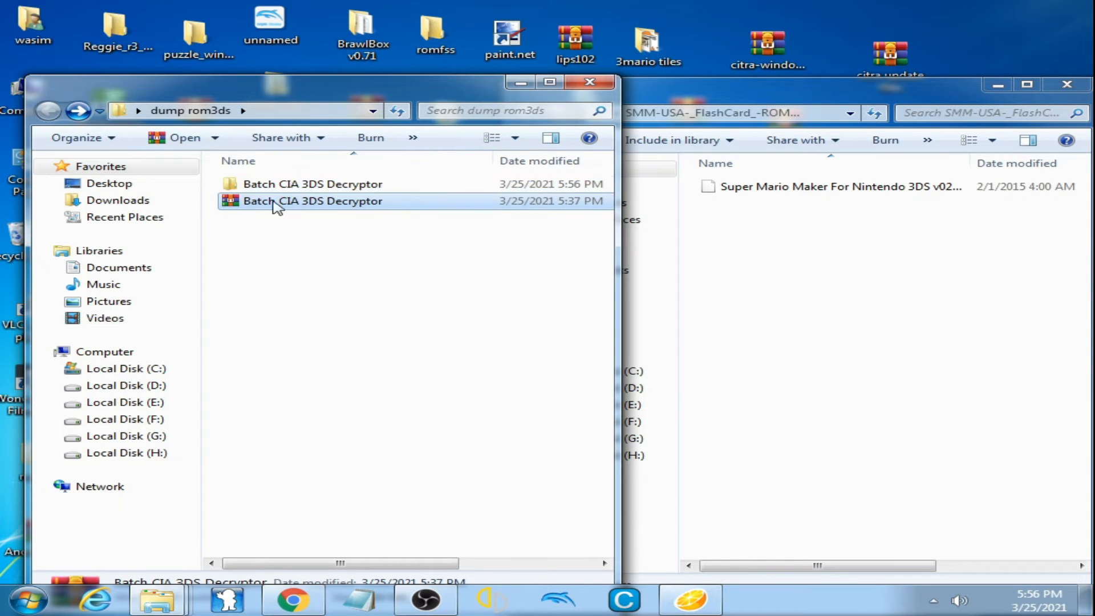
{"action": "mouse_move", "coordinate": [312, 183]}
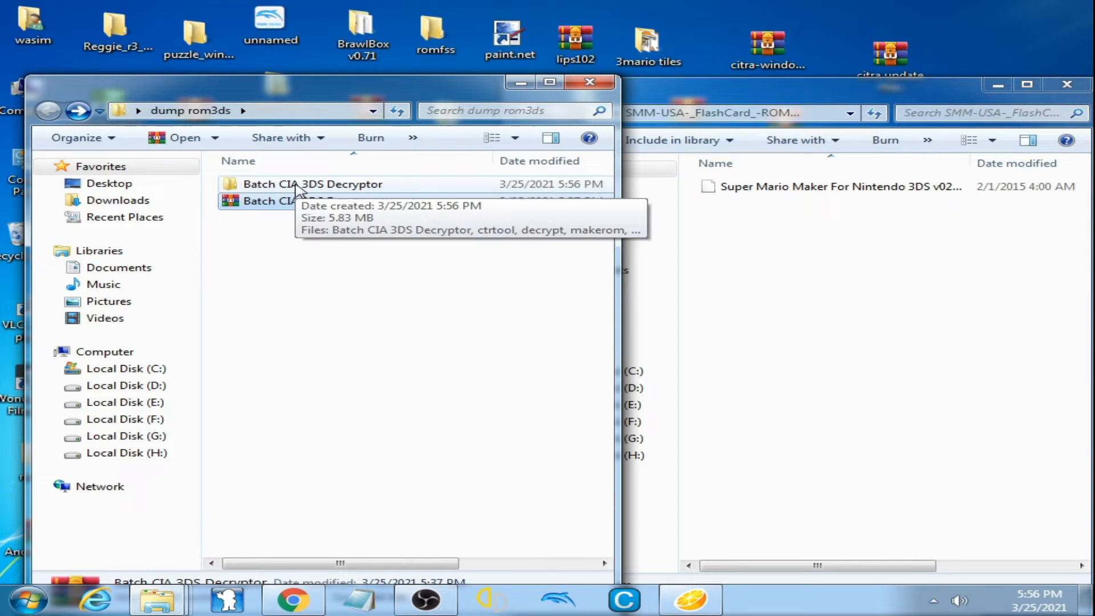
{"action": "double_click", "coordinate": [313, 184]}
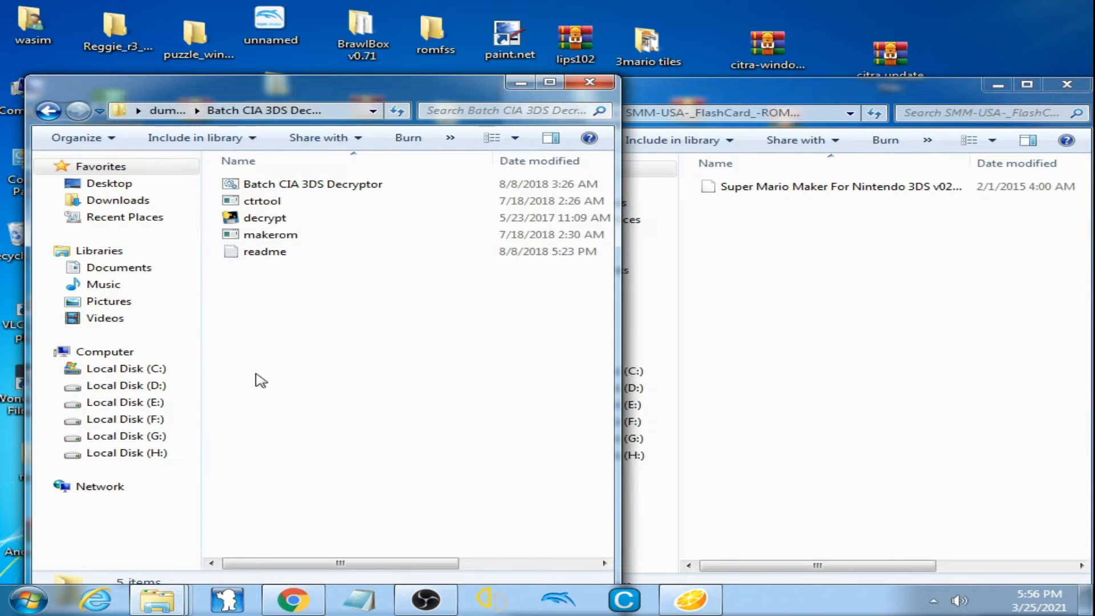
{"action": "mouse_move", "coordinate": [428, 349]}
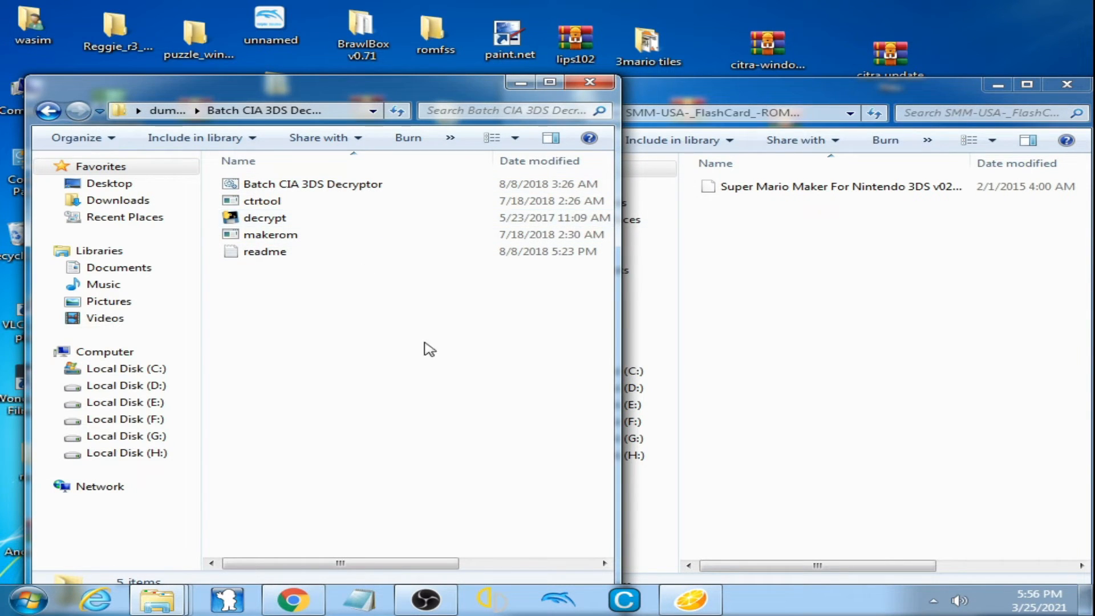
Paste the Super Mario Maker ROM into the Batch CIA 3DS Decryptor folder beside the batch script
{"action": "left_click", "coordinate": [830, 186]}
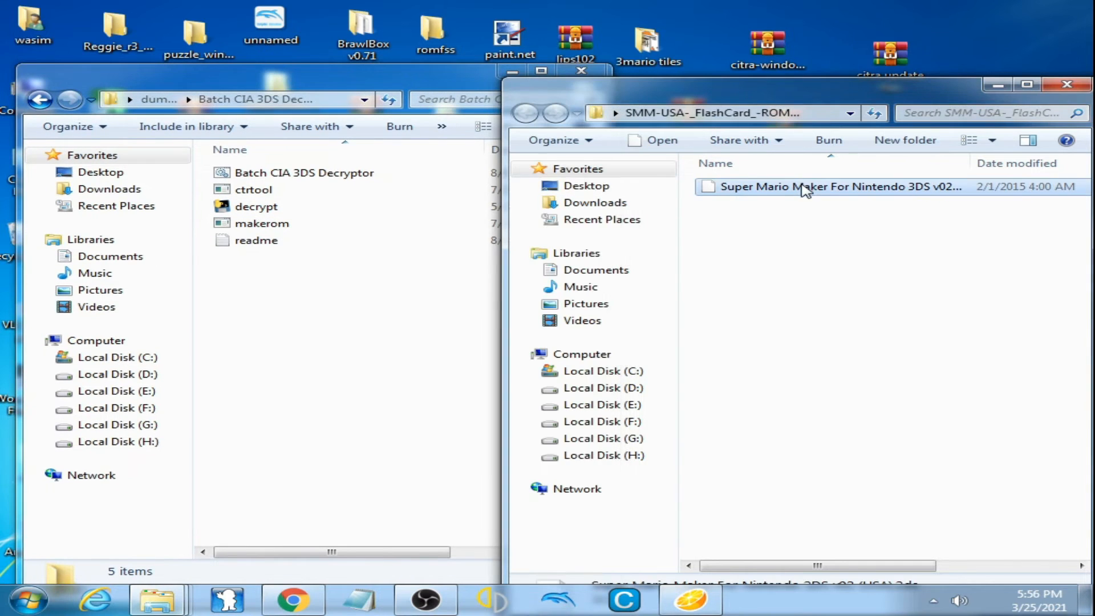
{"action": "left_click", "coordinate": [602, 371]}
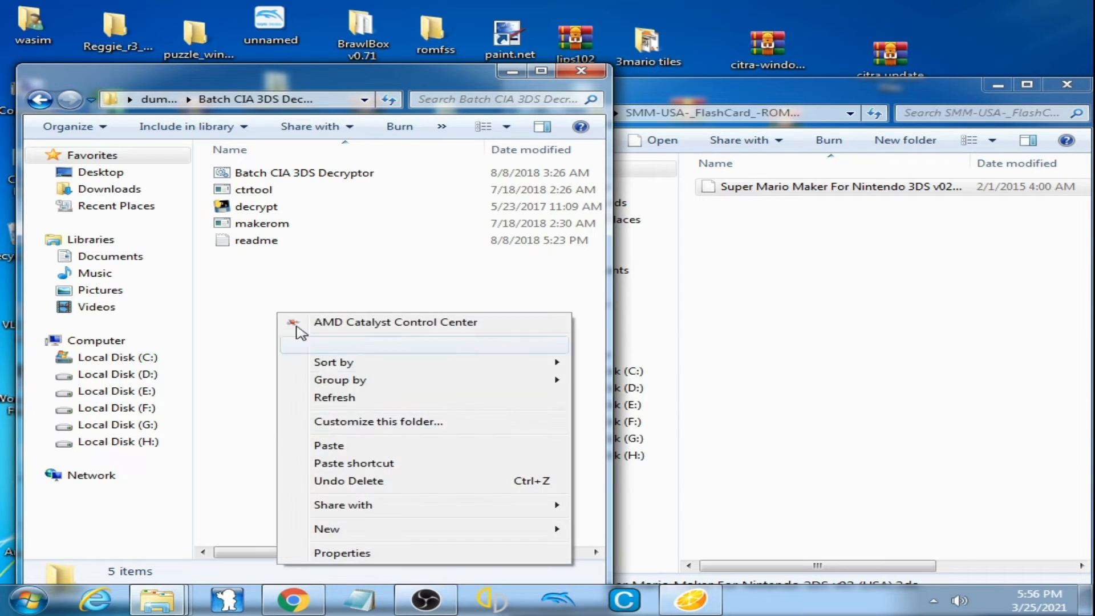
{"action": "left_click", "coordinate": [328, 445]}
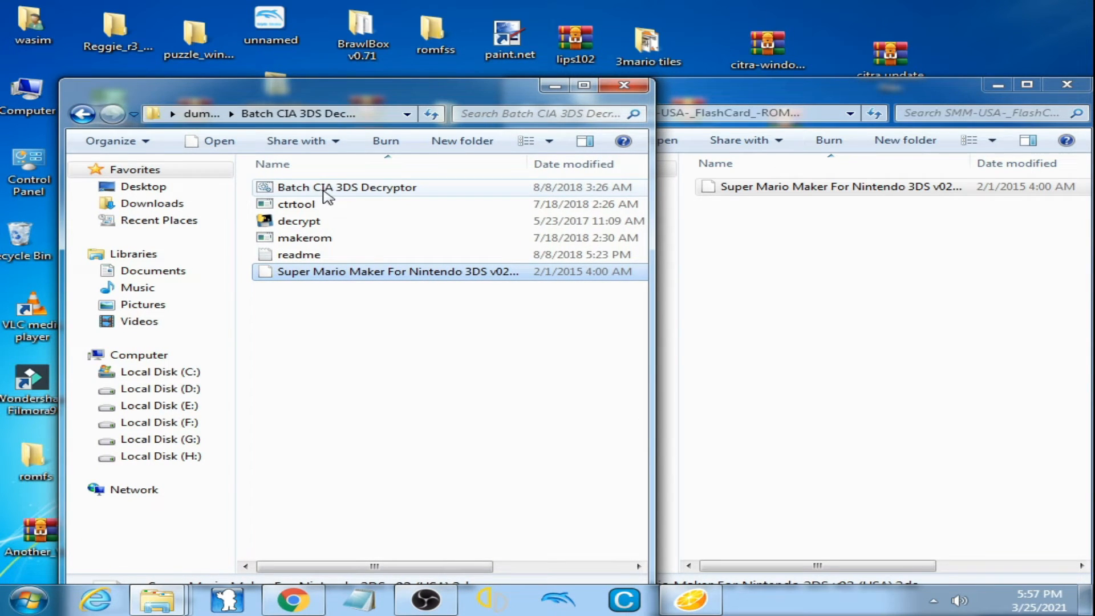
{"action": "mouse_move", "coordinate": [304, 198]}
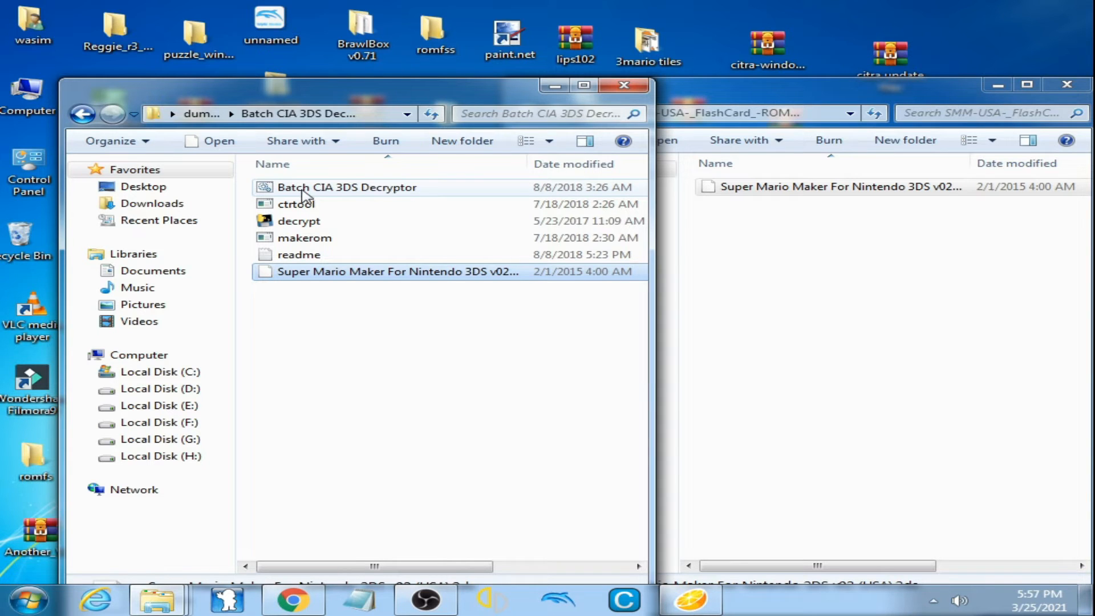
{"action": "left_click", "coordinate": [346, 187]}
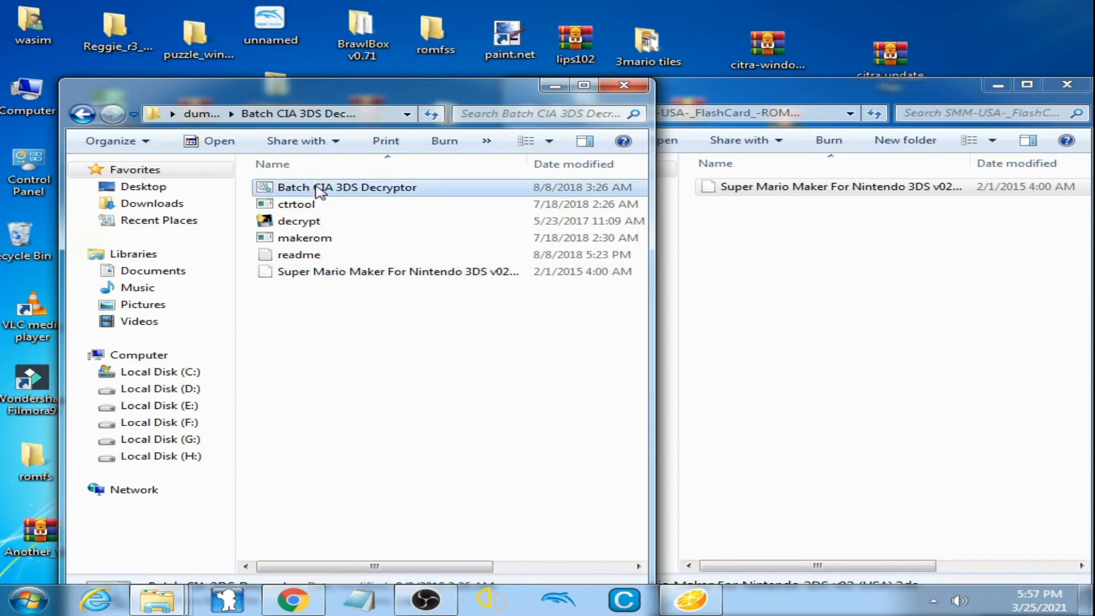
Run Batch CIA 3DS Decryptor until Finished, producing a decrypted ROM and log, then close the console
{"action": "double_click", "coordinate": [346, 187]}
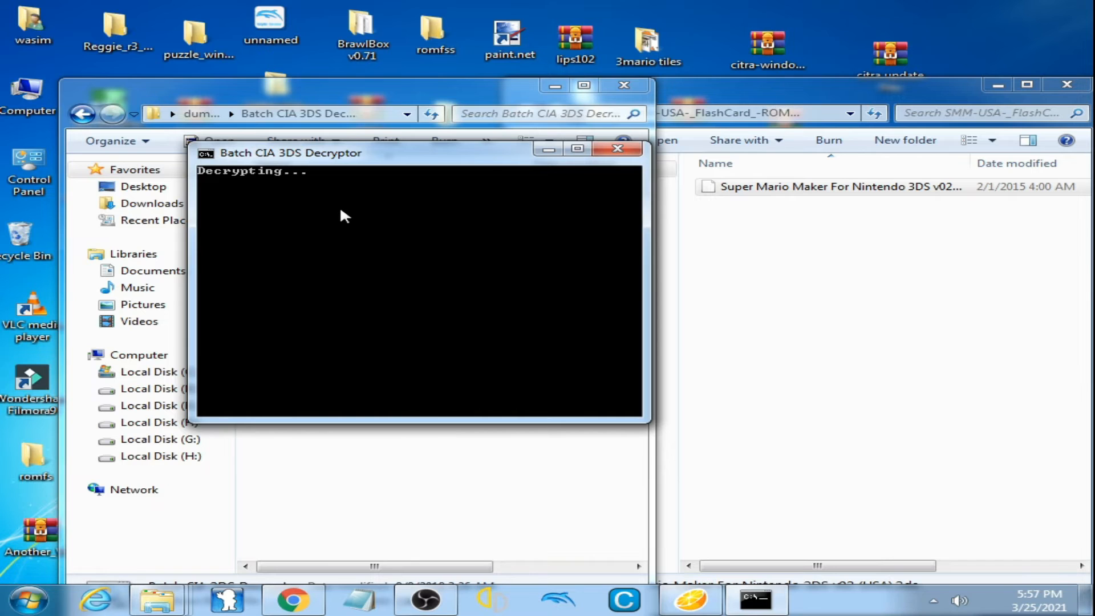
{"action": "mouse_move", "coordinate": [349, 243]}
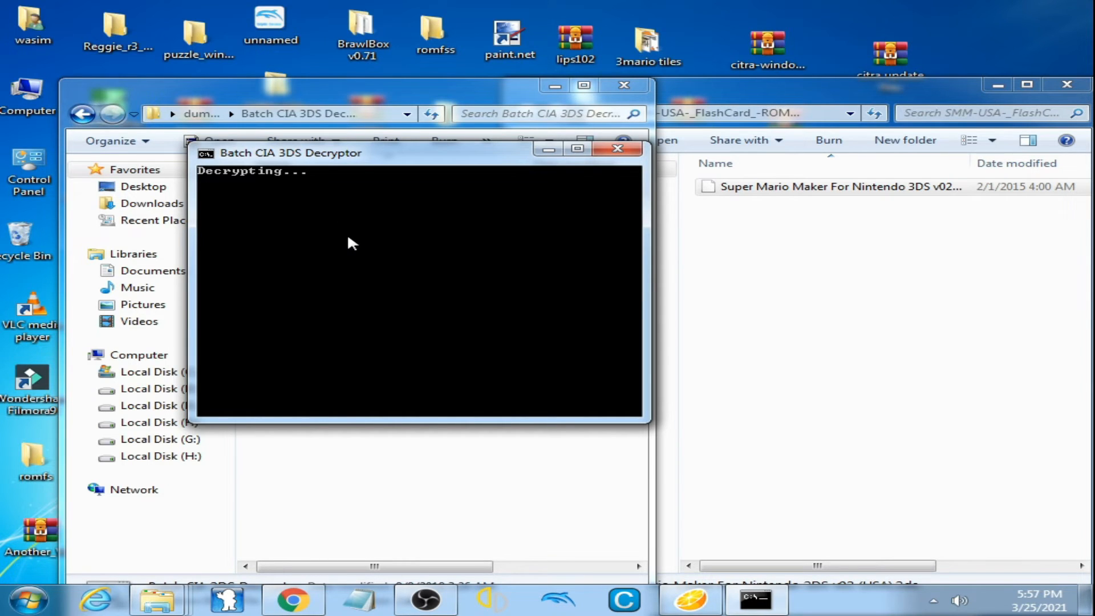
{"action": "mouse_move", "coordinate": [409, 244]}
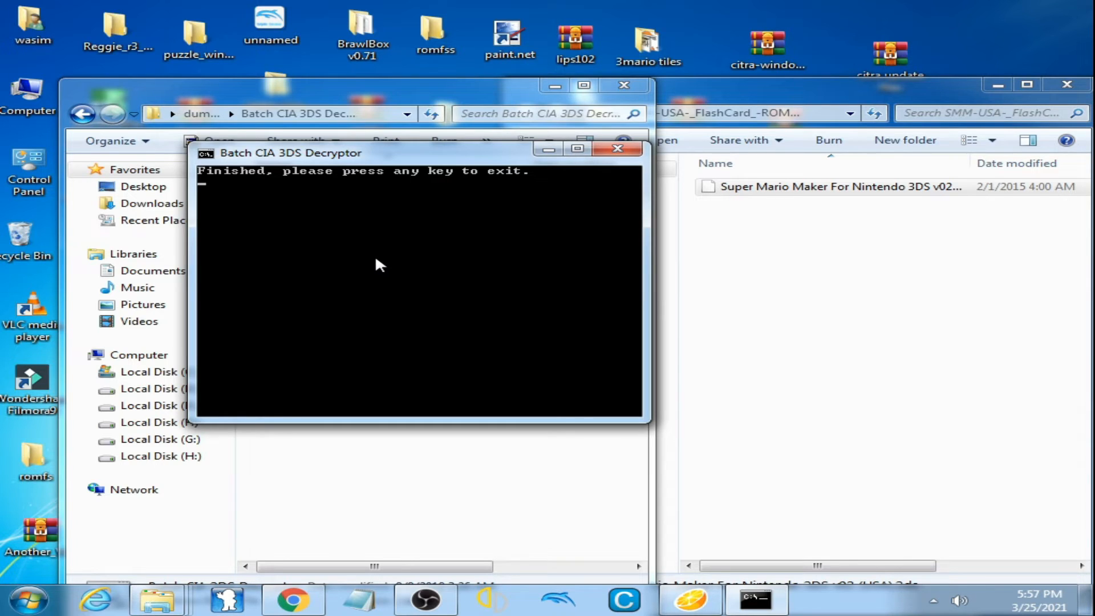
{"action": "mouse_move", "coordinate": [390, 250]}
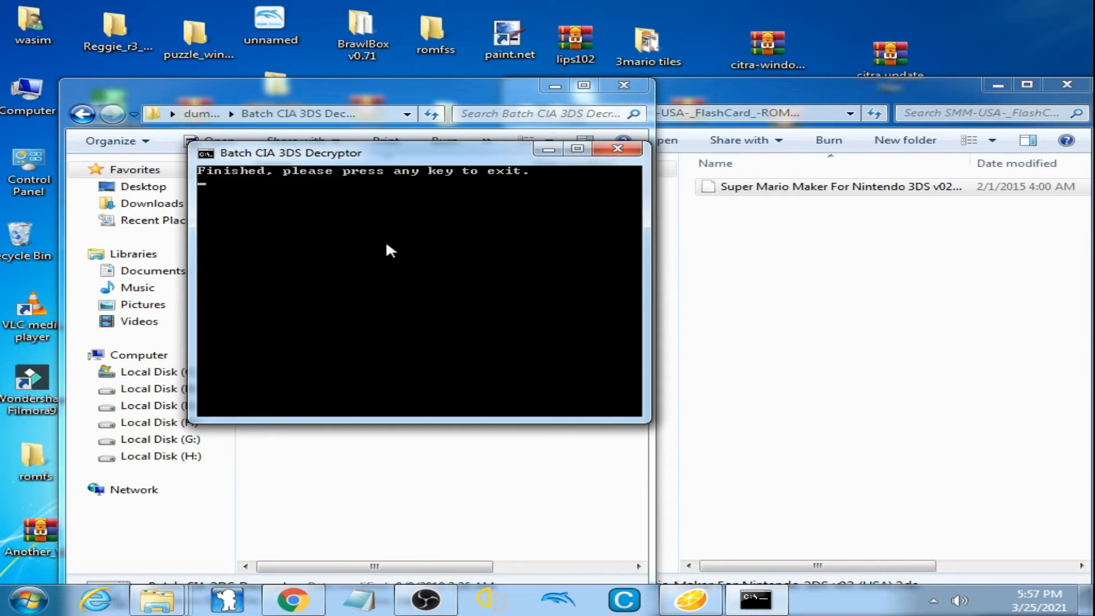
{"action": "mouse_move", "coordinate": [329, 180]}
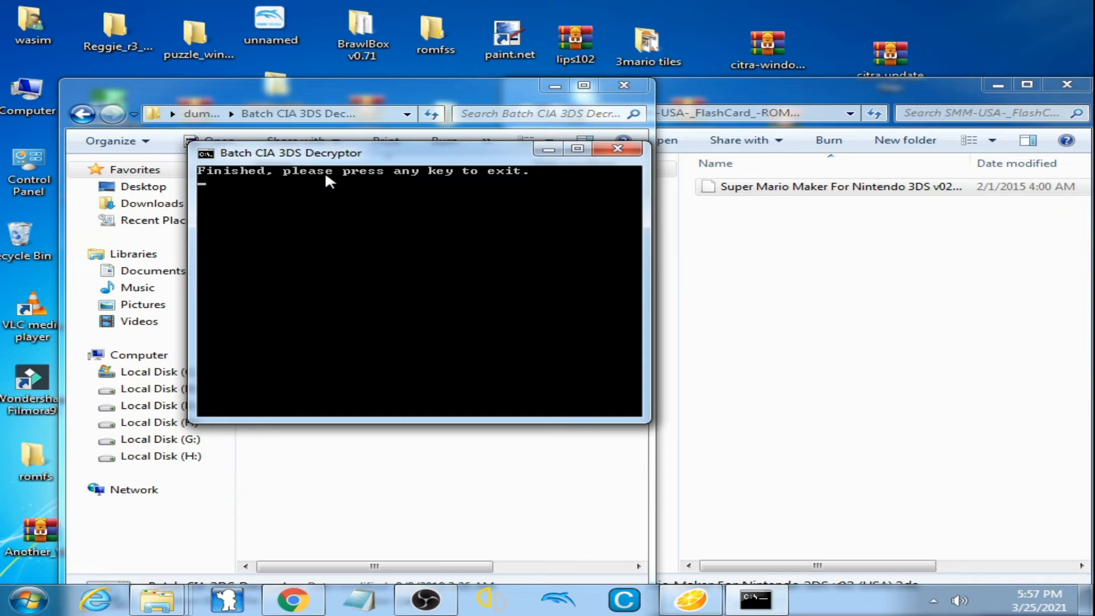
{"action": "mouse_move", "coordinate": [478, 179]}
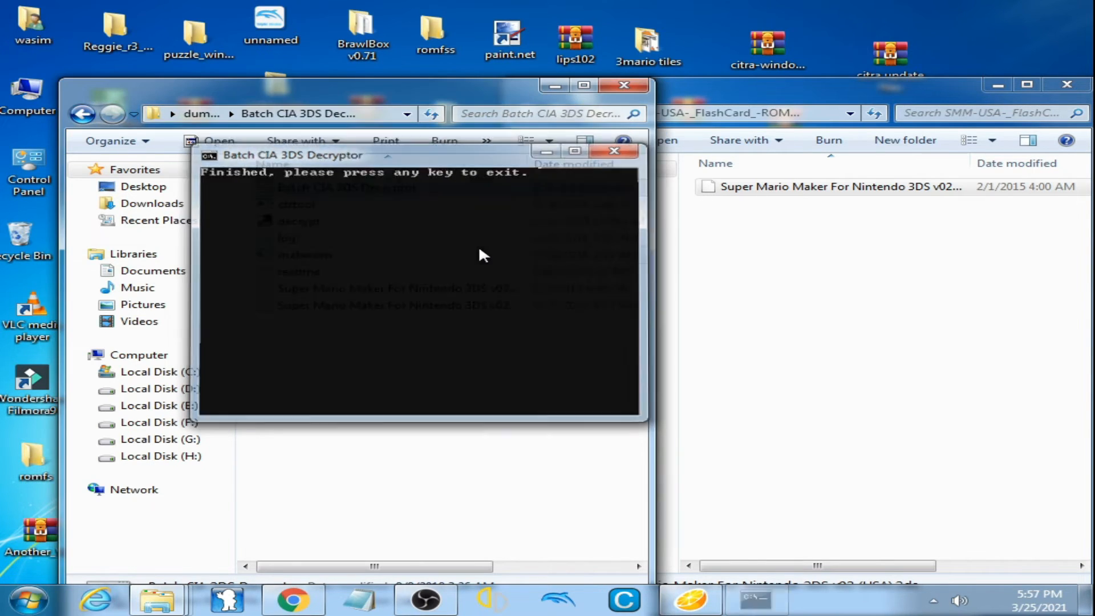
{"action": "key", "text": "enter"}
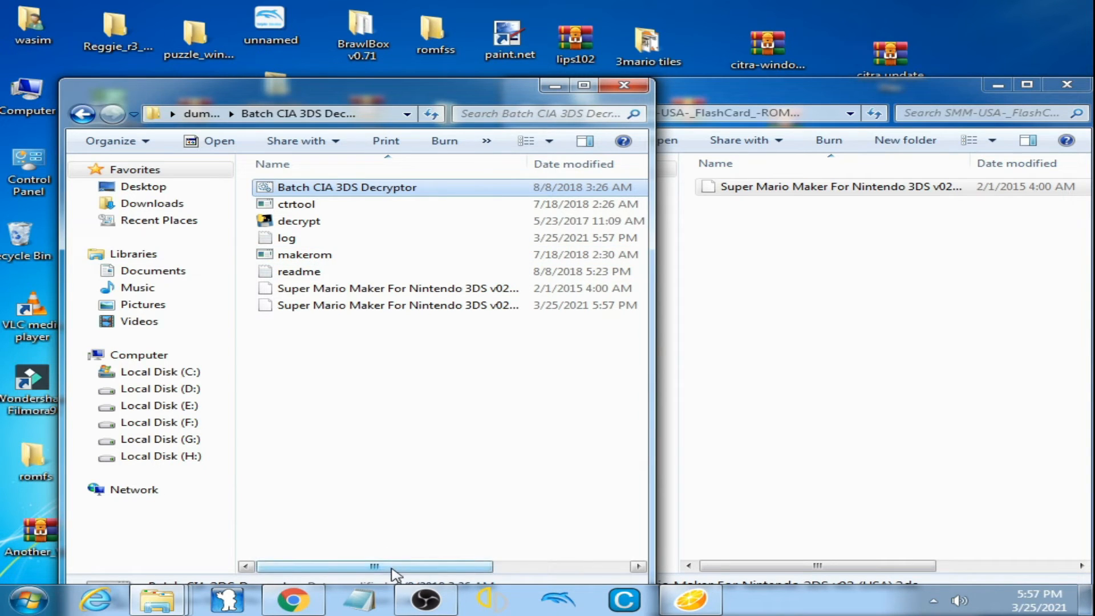
Check the smaller 3/25/2021 decrypted .3ds file and paste it into the SMM-USA ROM folder
{"action": "left_click_drag", "start_coordinate": [374, 566], "coordinate": [454, 565]}
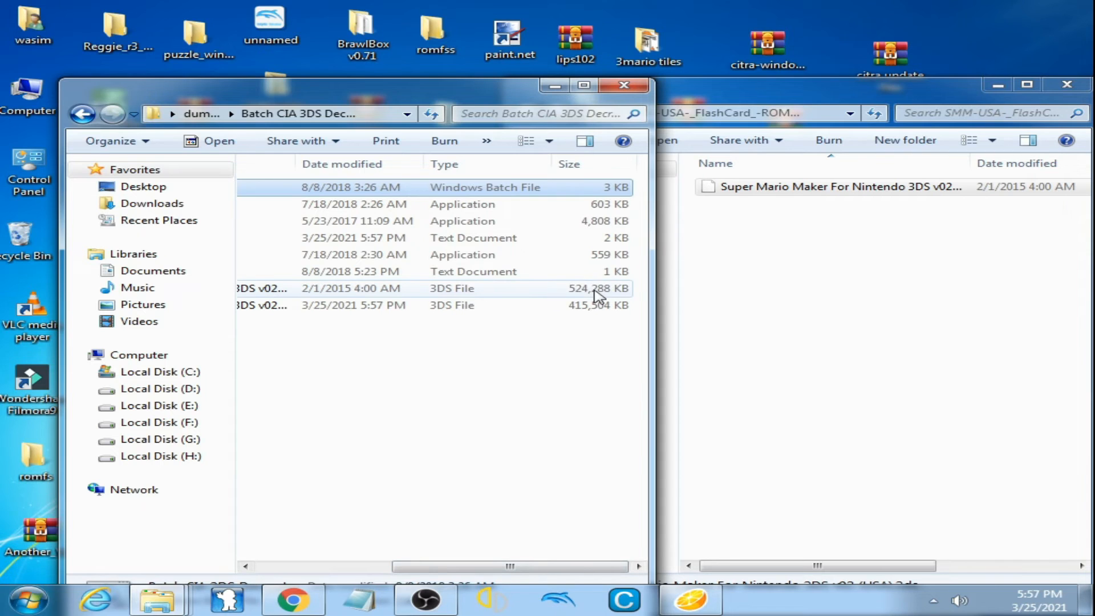
{"action": "mouse_move", "coordinate": [509, 292]}
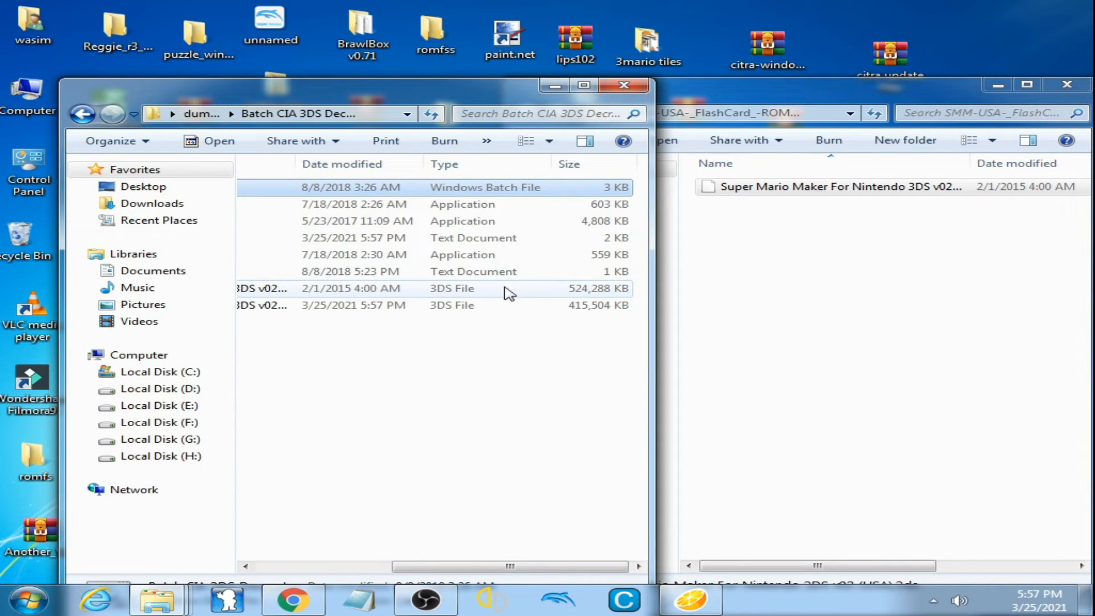
{"action": "mouse_move", "coordinate": [464, 307]}
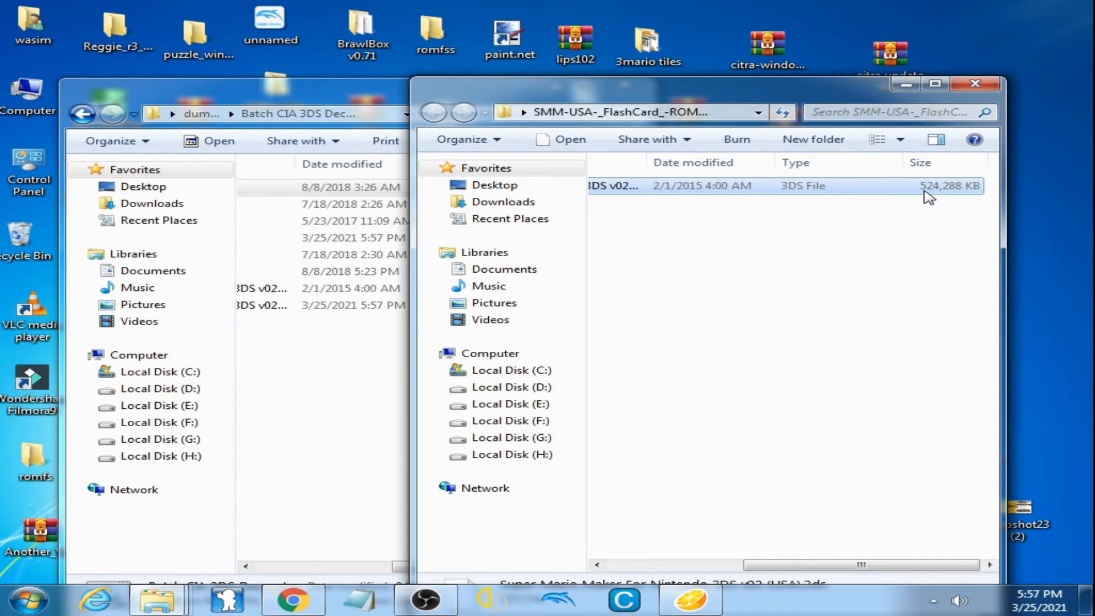
{"action": "mouse_move", "coordinate": [898, 406]}
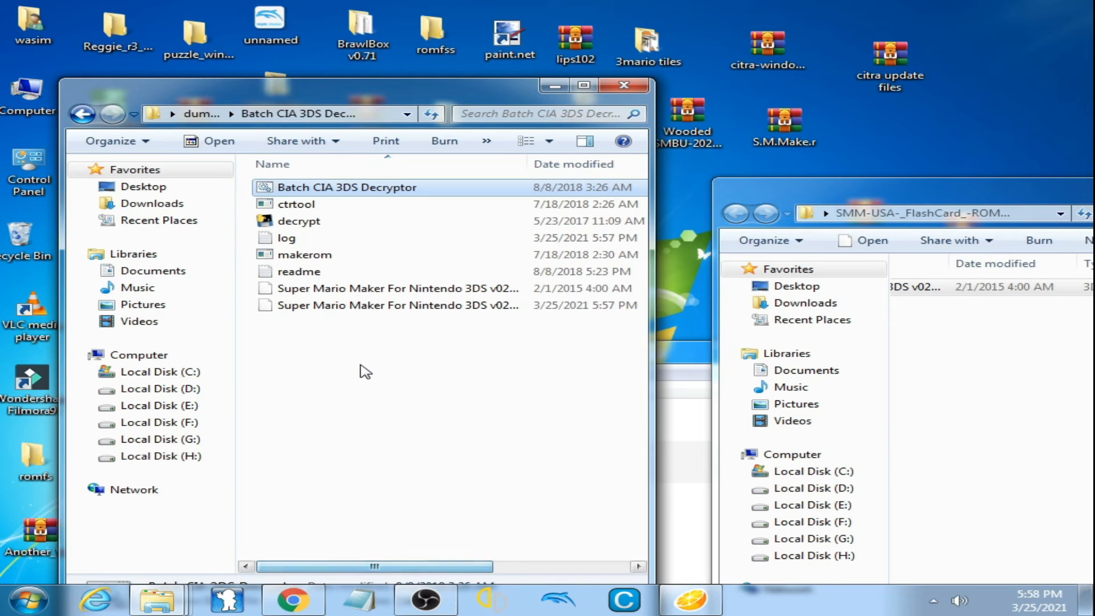
{"action": "right_click", "coordinate": [397, 306]}
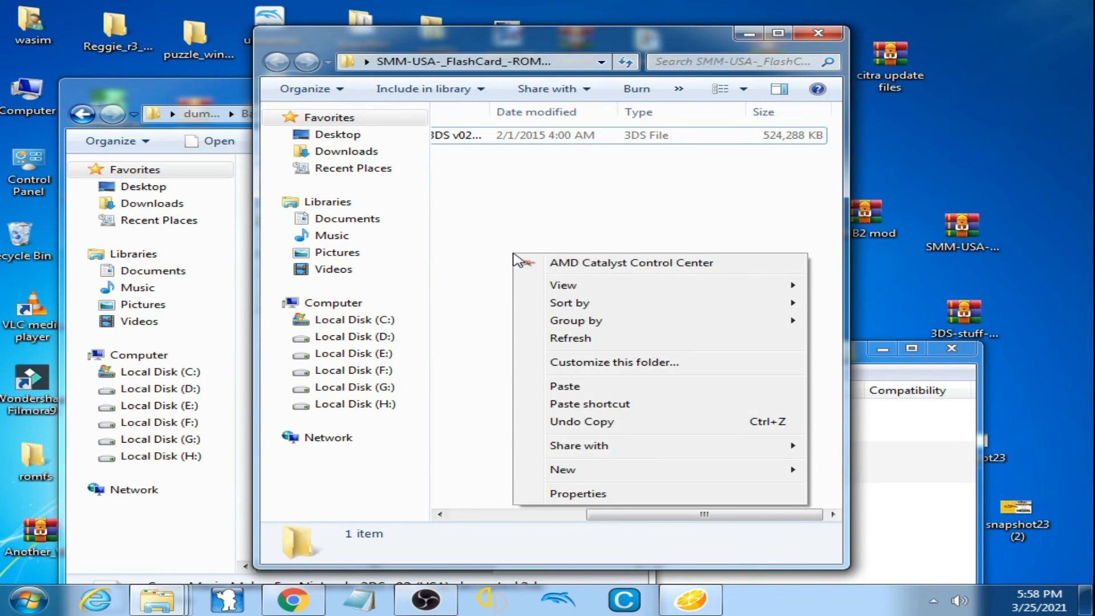
{"action": "left_click", "coordinate": [565, 385]}
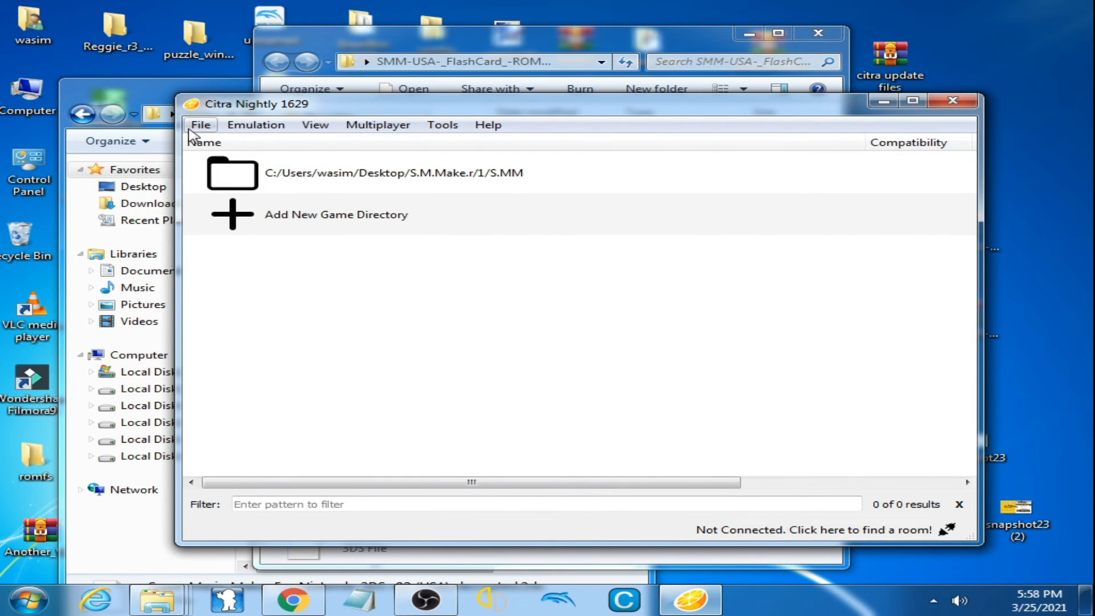
Load the decrypted 3DS file dated 3/25/2021 so Super Mario Maker starts in Citra
{"action": "left_click", "coordinate": [200, 125]}
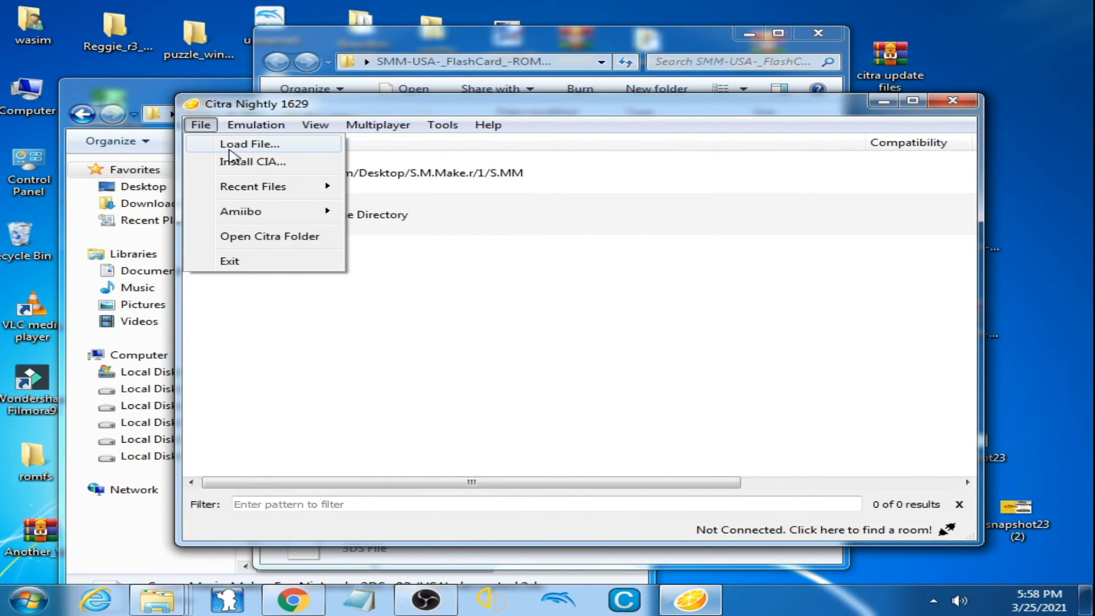
{"action": "left_click", "coordinate": [250, 144]}
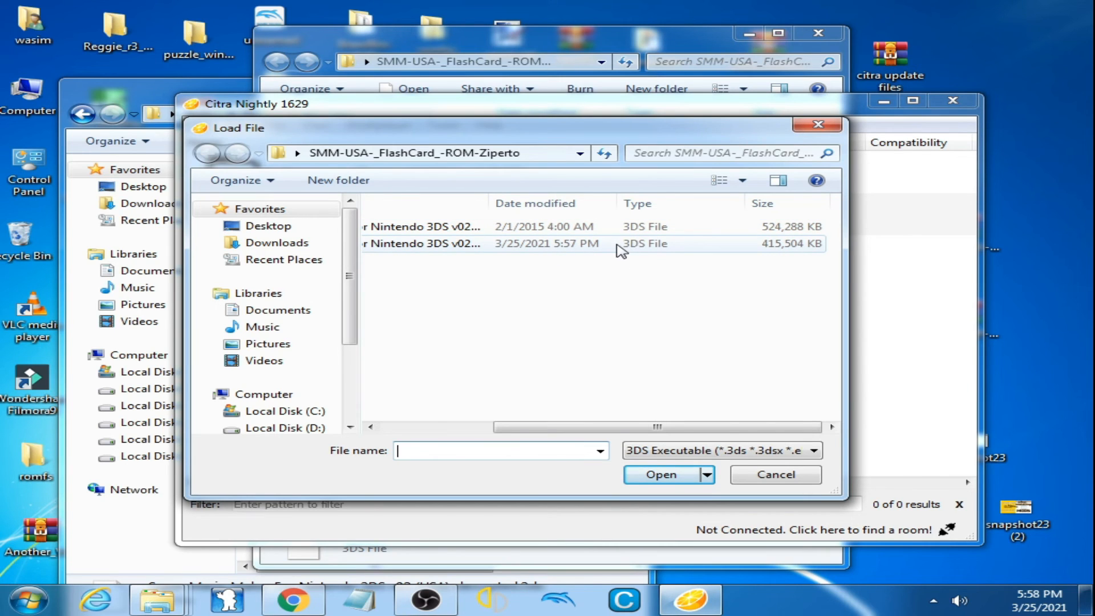
{"action": "mouse_move", "coordinate": [510, 256]}
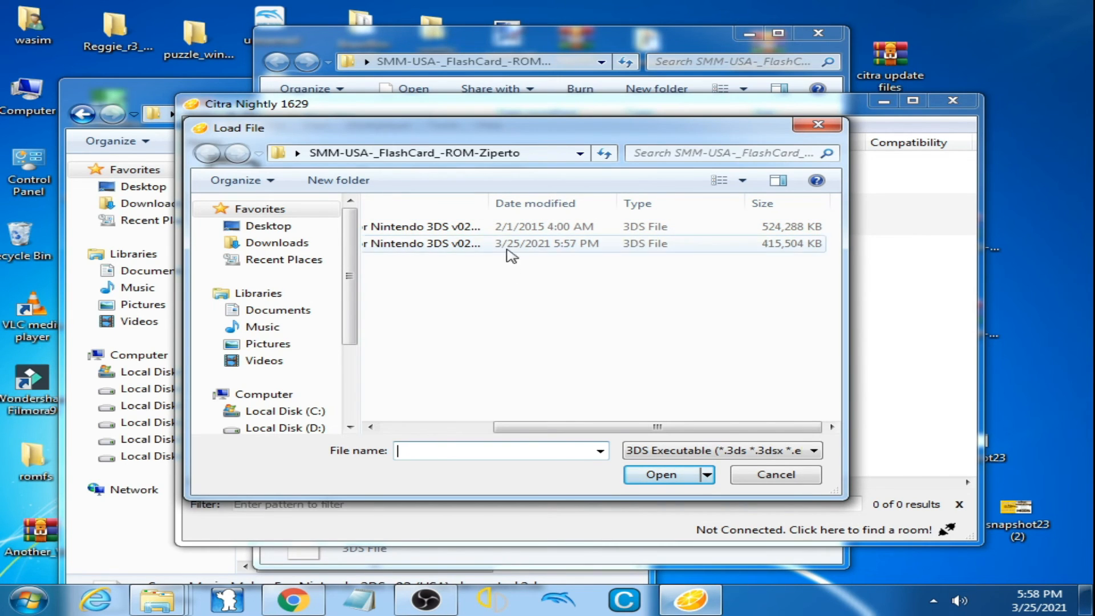
{"action": "left_click", "coordinate": [520, 243]}
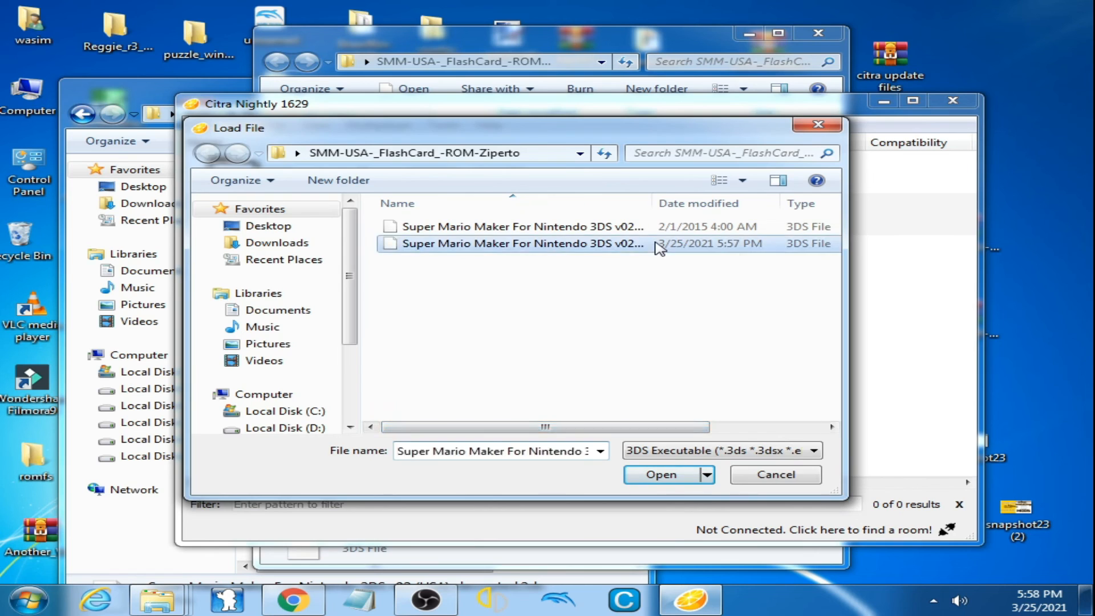
{"action": "left_click", "coordinate": [660, 474]}
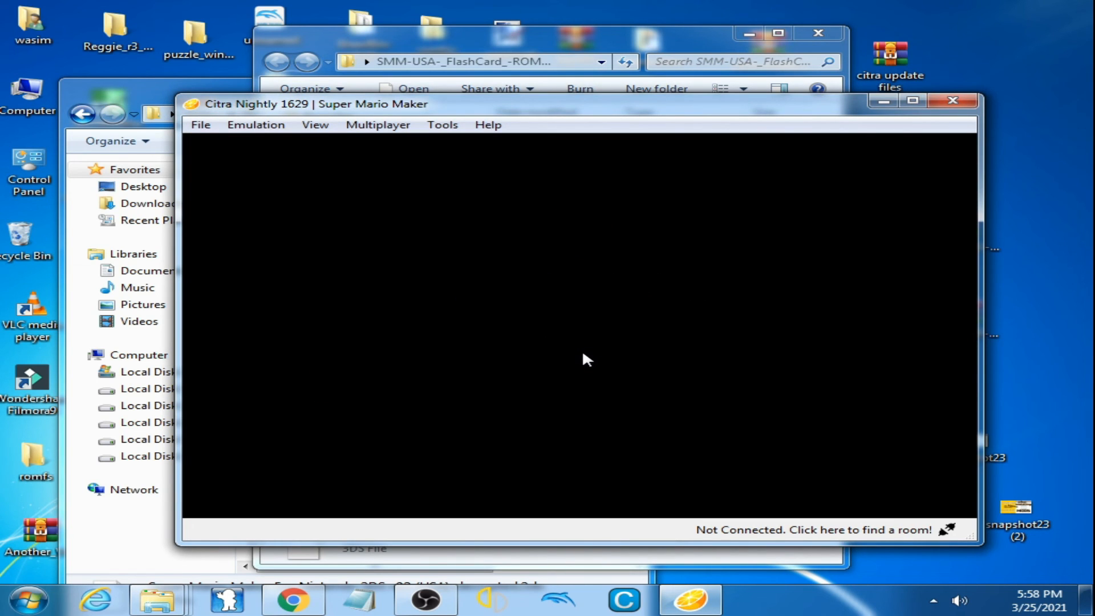